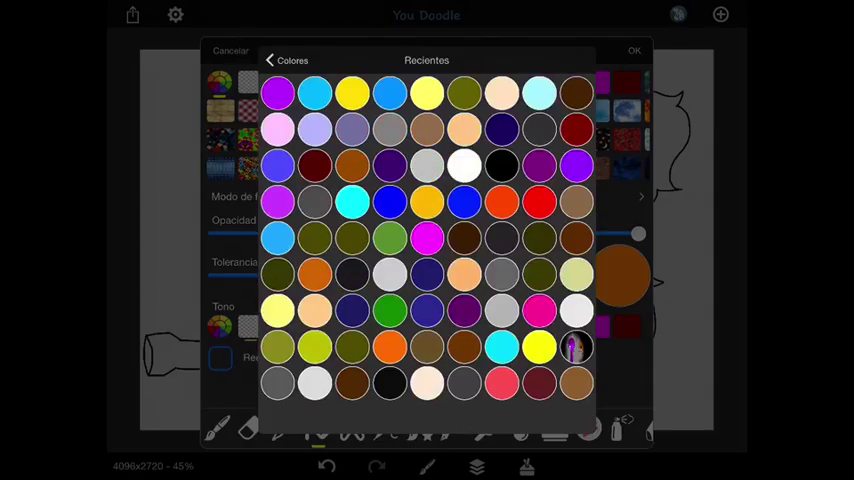
Fill the heart-eyed character's face olive-green and add a purple spot on the cheek.
{"action": "left_click", "coordinate": [633, 51]}
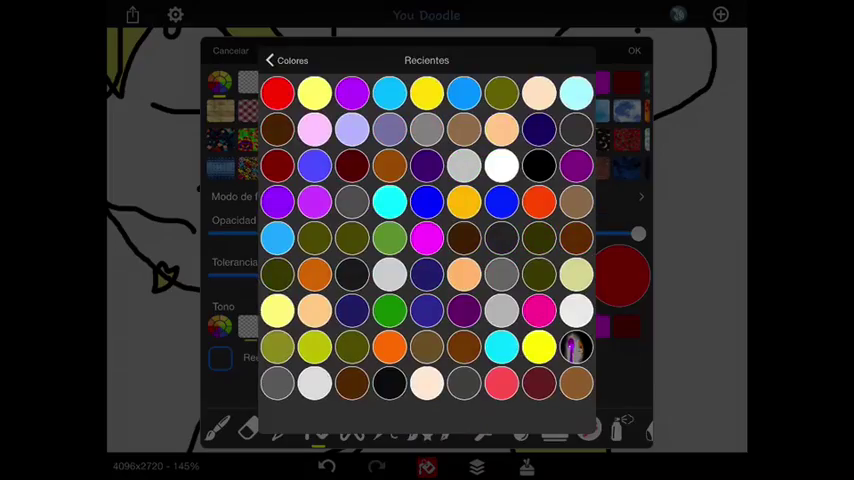
{"action": "left_click", "coordinate": [277, 92]}
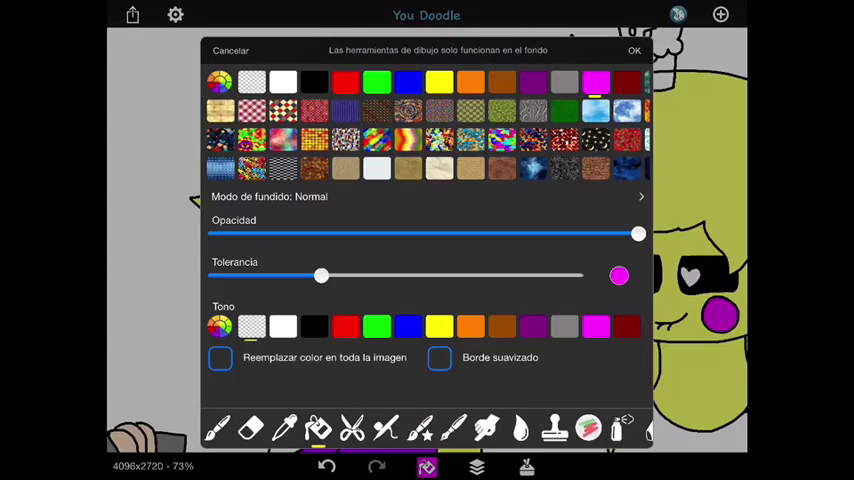
Paint the left character's sleeve purple and the hand beneath it beige with a 1.94 brush.
{"action": "left_click", "coordinate": [634, 50]}
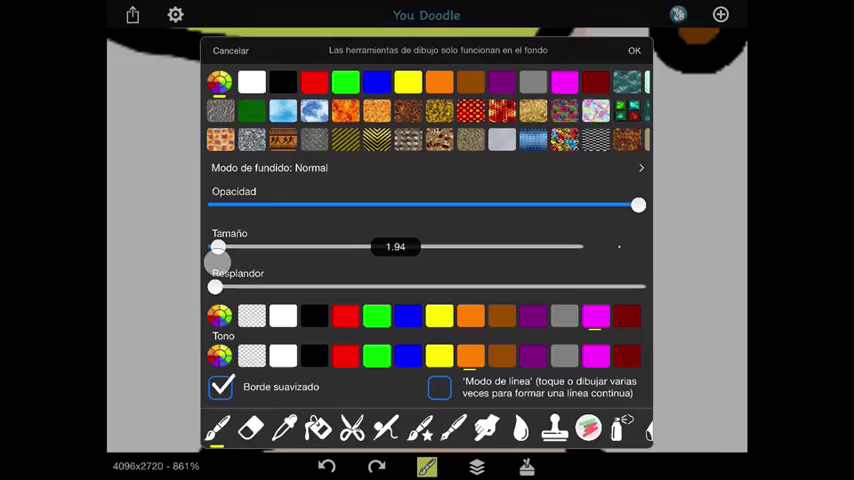
{"action": "left_click", "coordinate": [633, 50]}
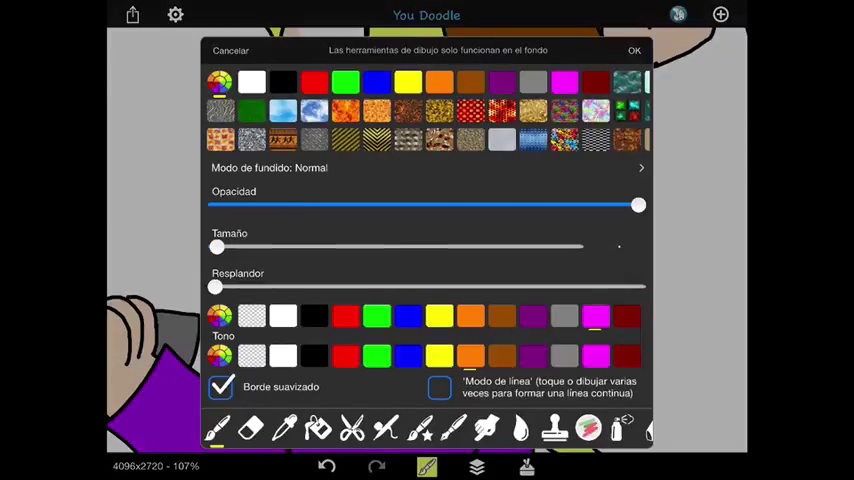
{"action": "left_click", "coordinate": [633, 50]}
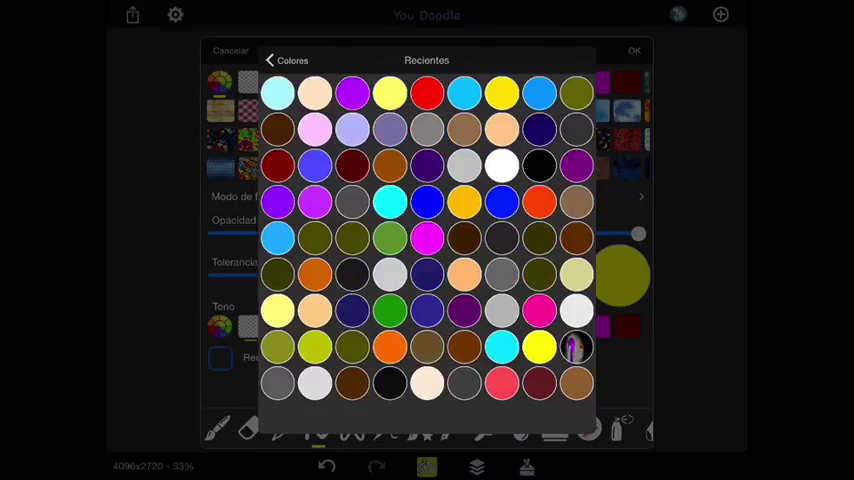
Fill the hair yellow and brush the yellow letters LET onto the white shirt.
{"action": "left_click", "coordinate": [633, 51]}
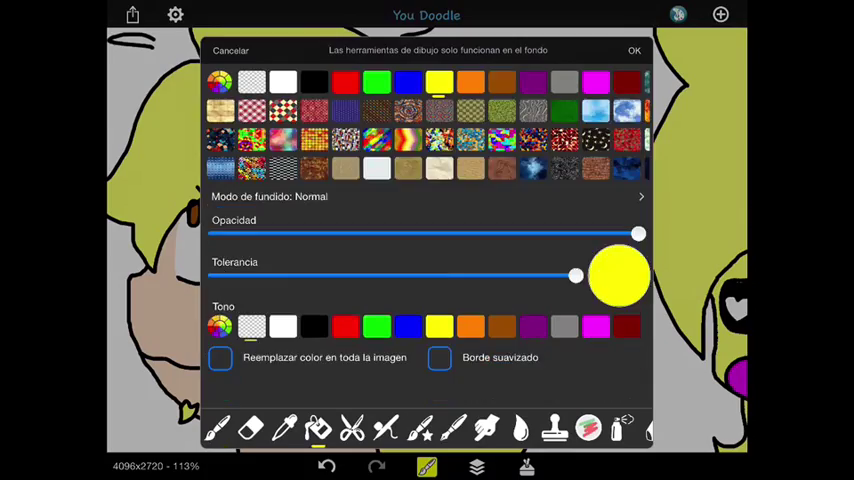
{"action": "left_click", "coordinate": [633, 50]}
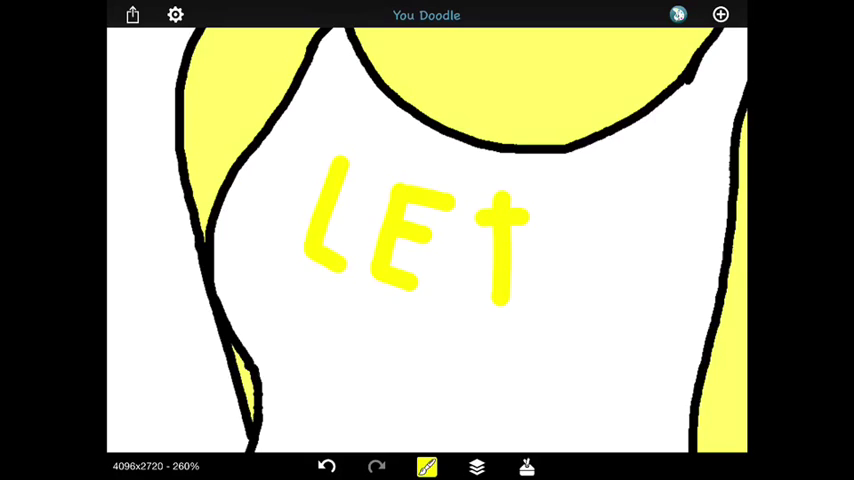
Overlay a black filled square at 0.93 opacity to darken the whole drawing.
{"action": "left_click", "coordinate": [427, 467]}
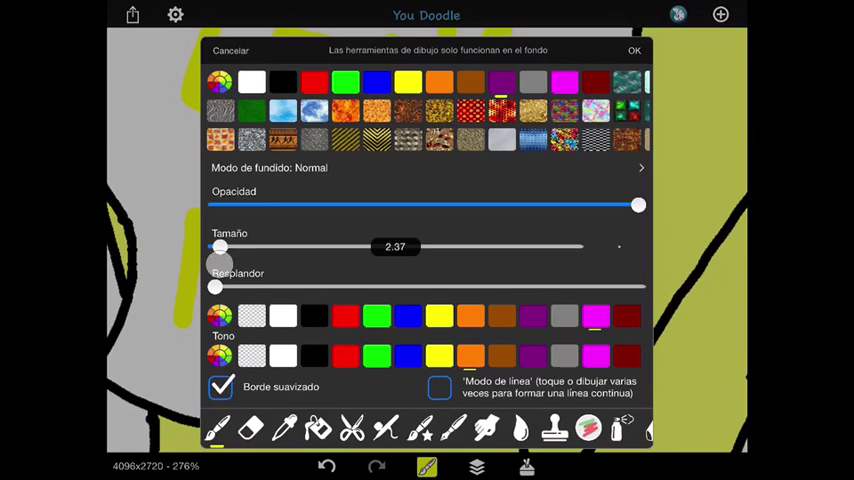
{"action": "left_click", "coordinate": [634, 50]}
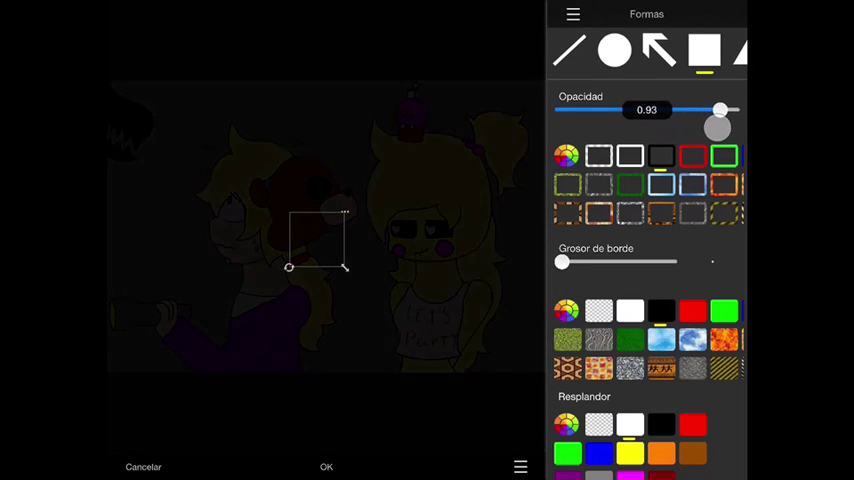
{"action": "left_click", "coordinate": [326, 466]}
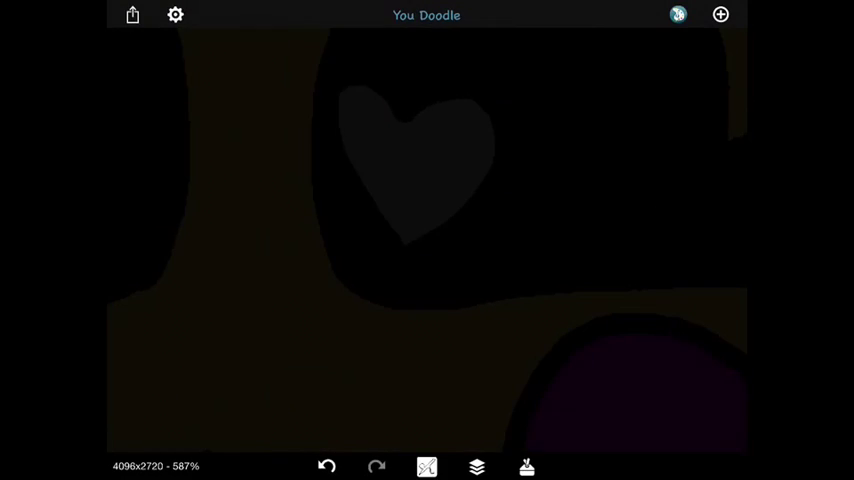